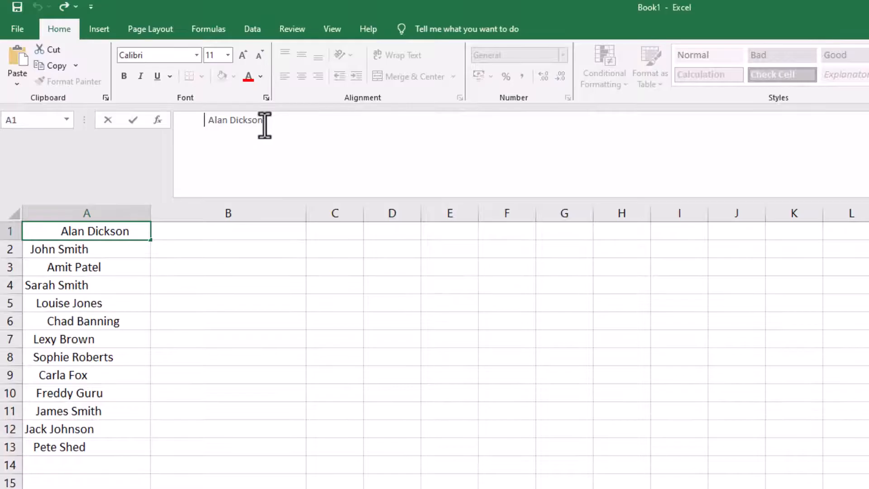
{"action": "mouse_move", "coordinate": [307, 126]}
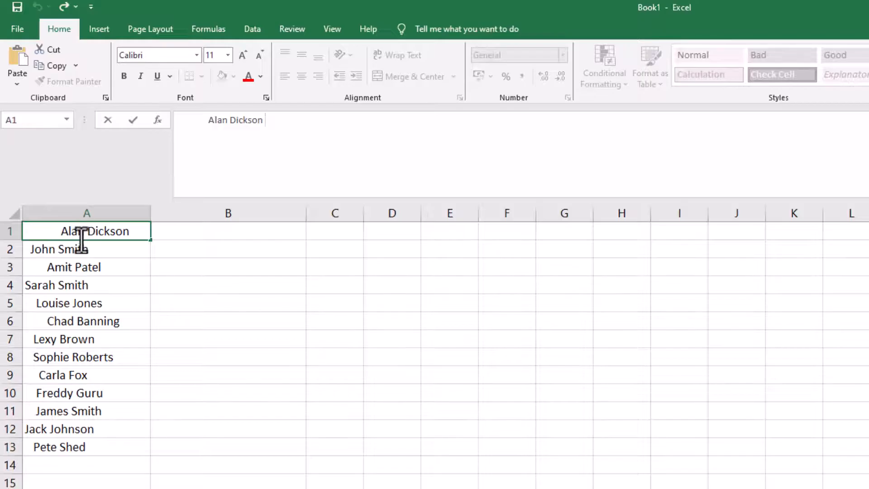
{"action": "left_click", "coordinate": [58, 249]}
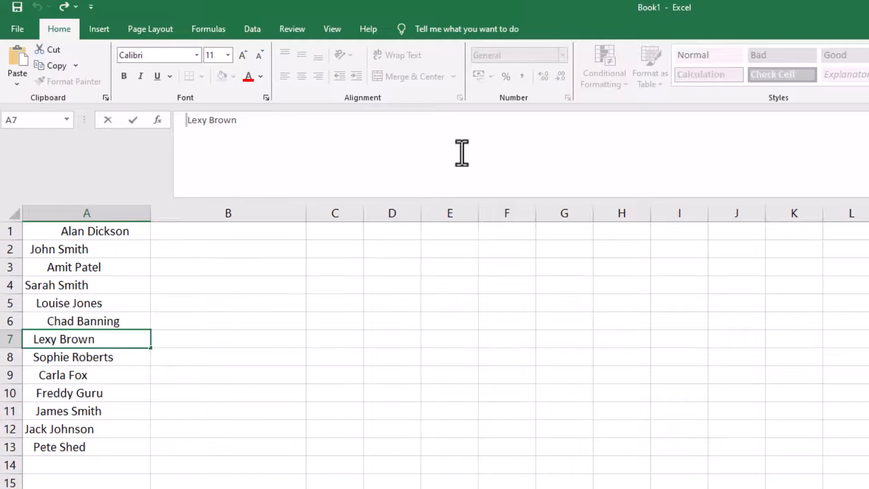
{"action": "mouse_move", "coordinate": [207, 309]}
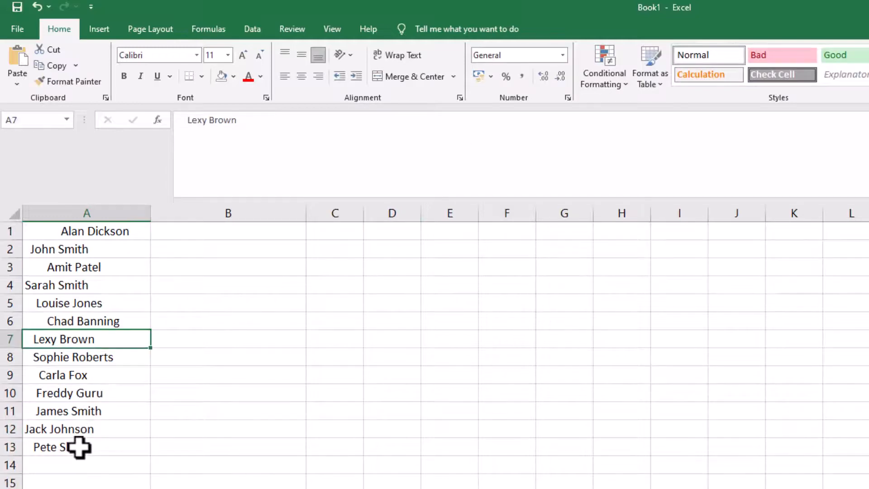
{"action": "left_click", "coordinate": [87, 428]}
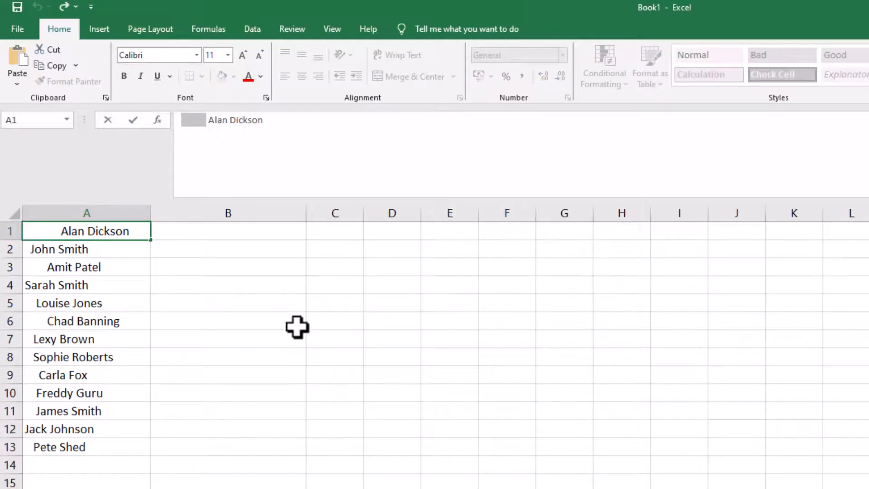
{"action": "left_click", "coordinate": [86, 393]}
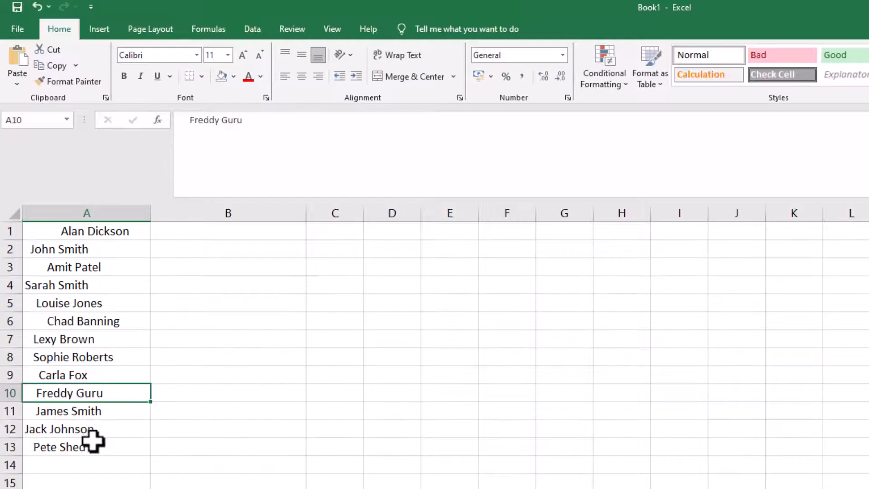
{"action": "mouse_move", "coordinate": [82, 374]}
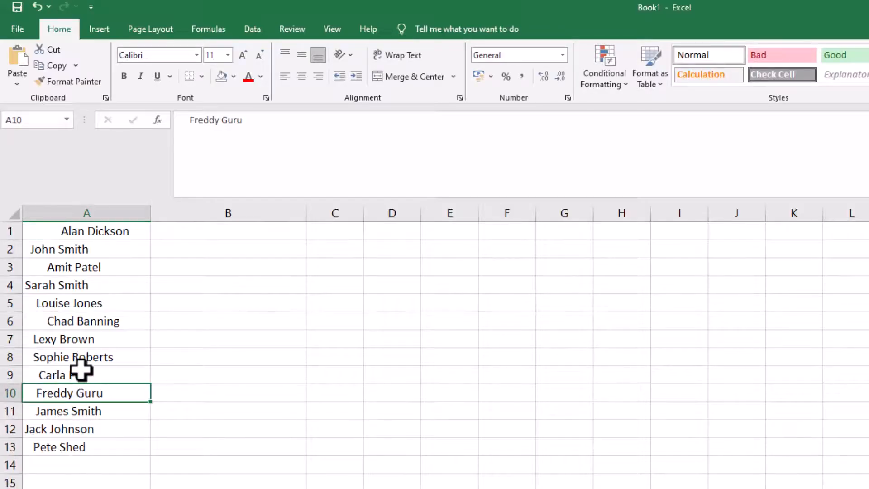
{"action": "left_click", "coordinate": [227, 231]}
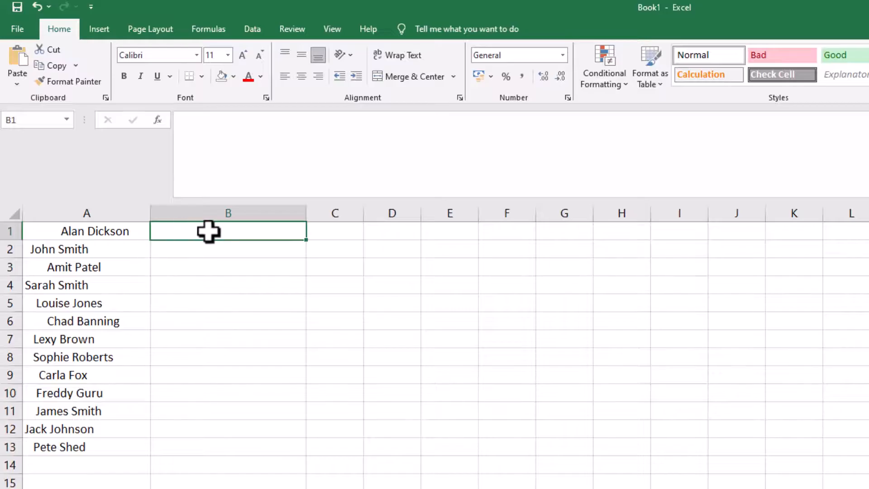
{"action": "left_click", "coordinate": [87, 231]}
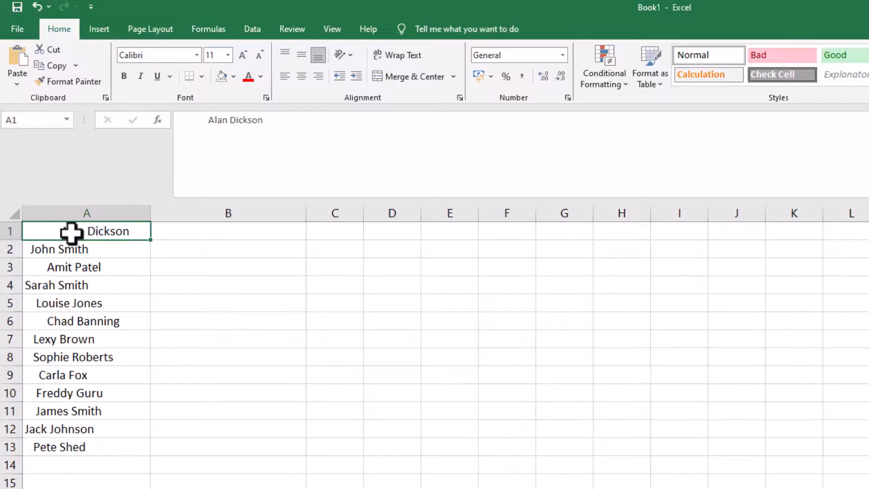
Step: Enter =TRIM(A1) in B1 and verify the formula behind the result
{"action": "left_click", "coordinate": [228, 231]}
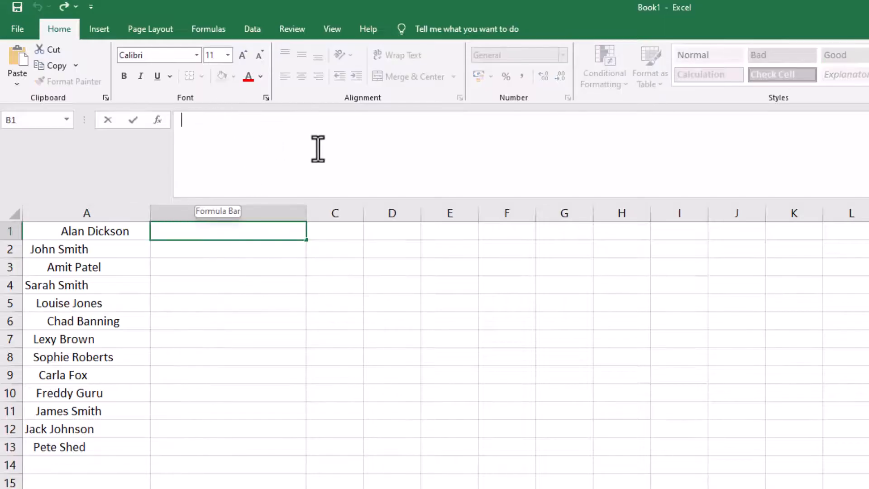
{"action": "type", "text": "="}
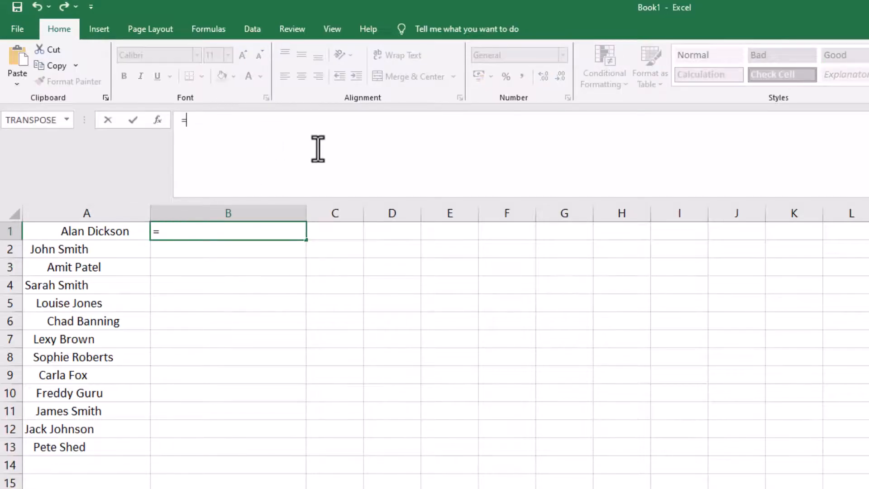
{"action": "type", "text": "TRIM("}
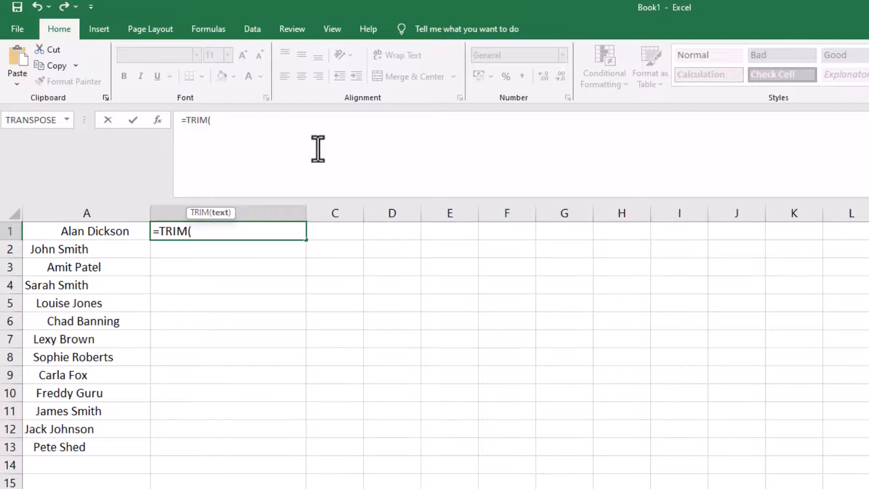
{"action": "left_click", "coordinate": [87, 230]}
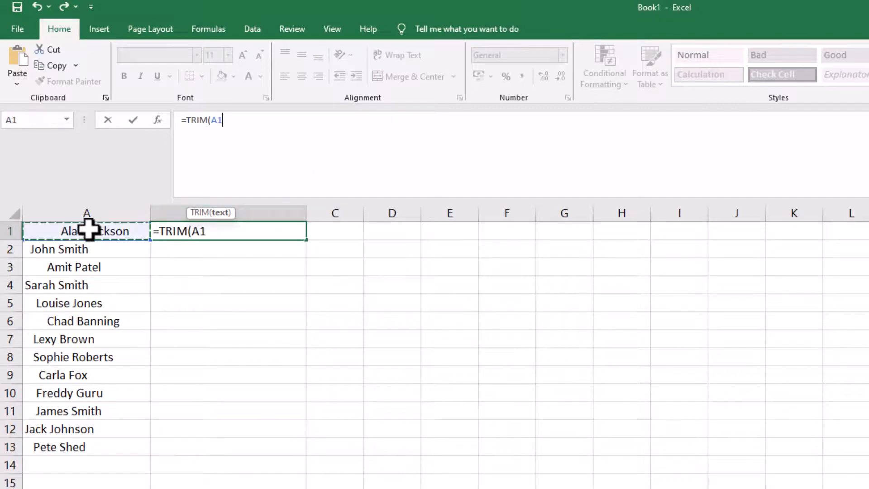
{"action": "type", "text": ")"}
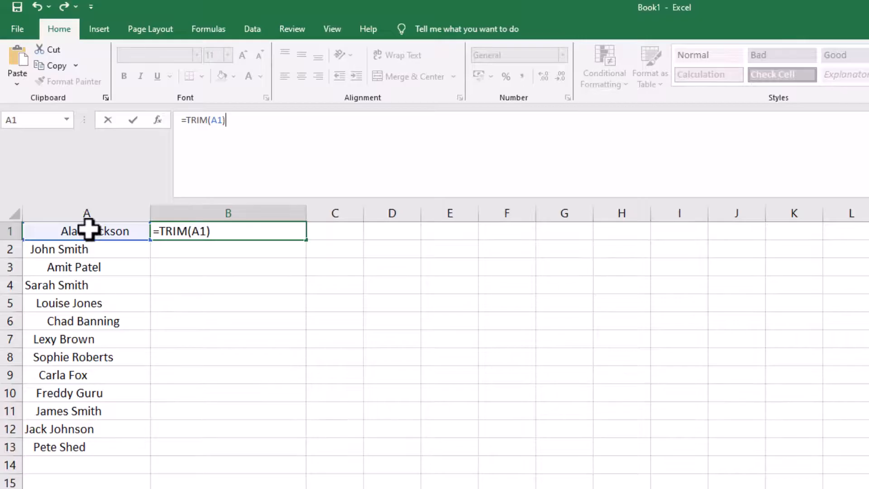
{"action": "key", "text": "Return"}
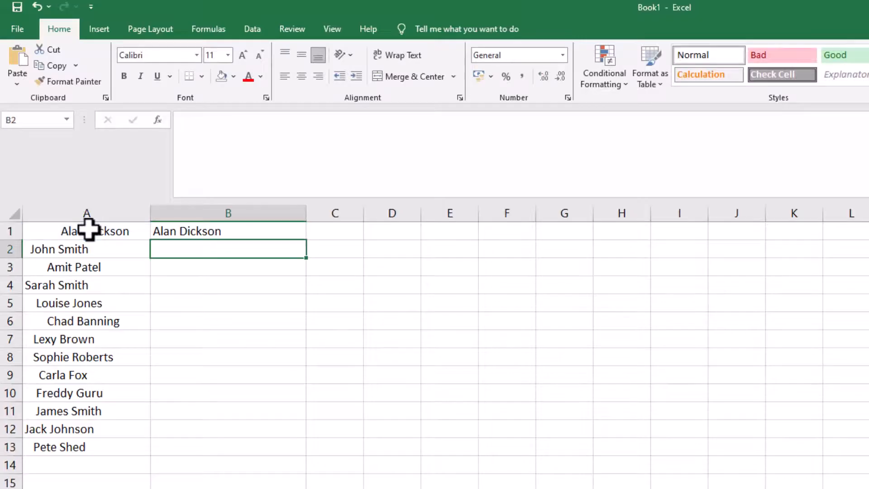
{"action": "left_click", "coordinate": [228, 231]}
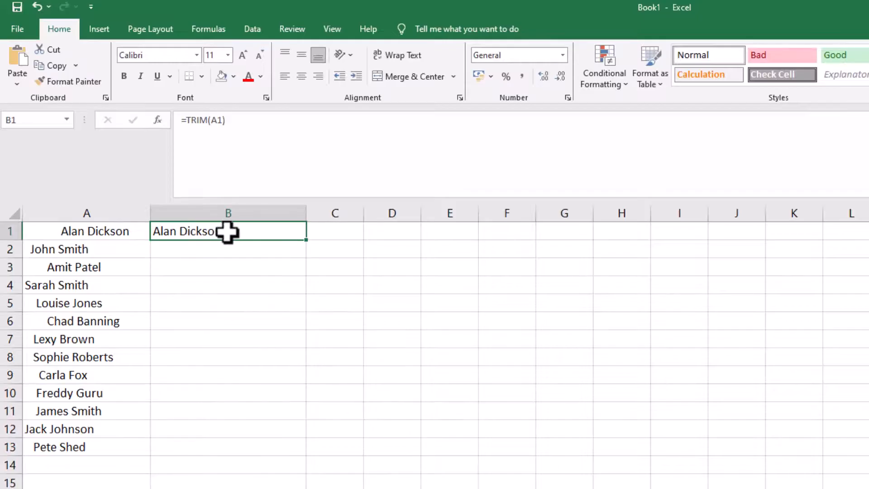
{"action": "mouse_move", "coordinate": [121, 231]}
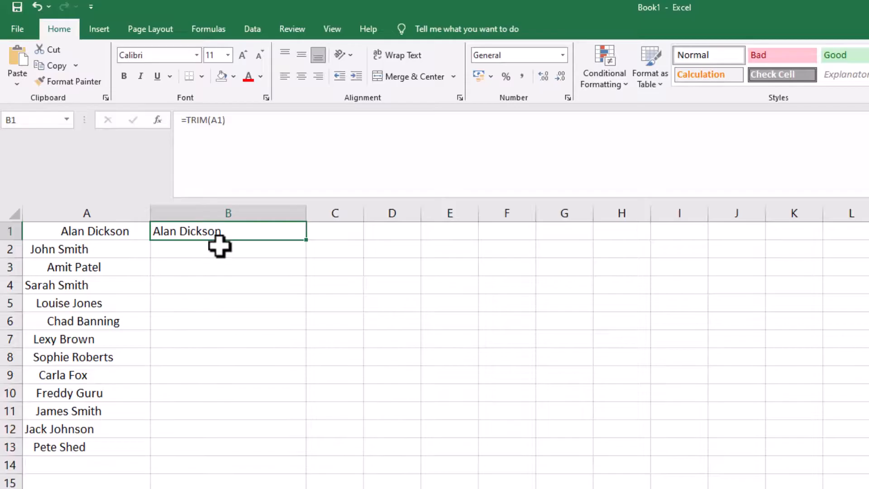
{"action": "mouse_move", "coordinate": [222, 244]}
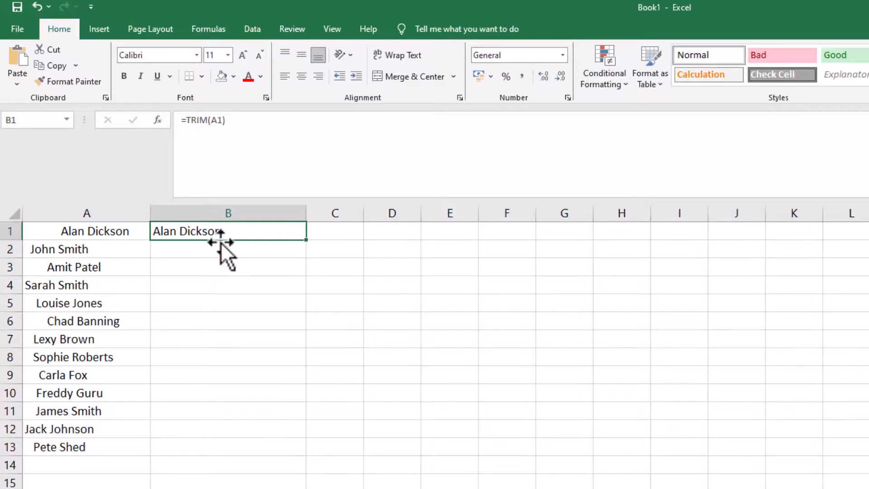
{"action": "mouse_move", "coordinate": [199, 133]}
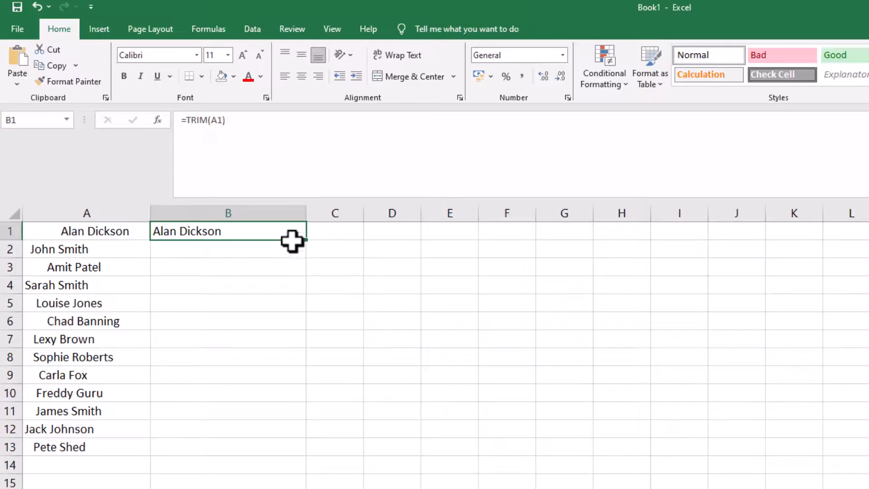
{"action": "mouse_move", "coordinate": [307, 244]}
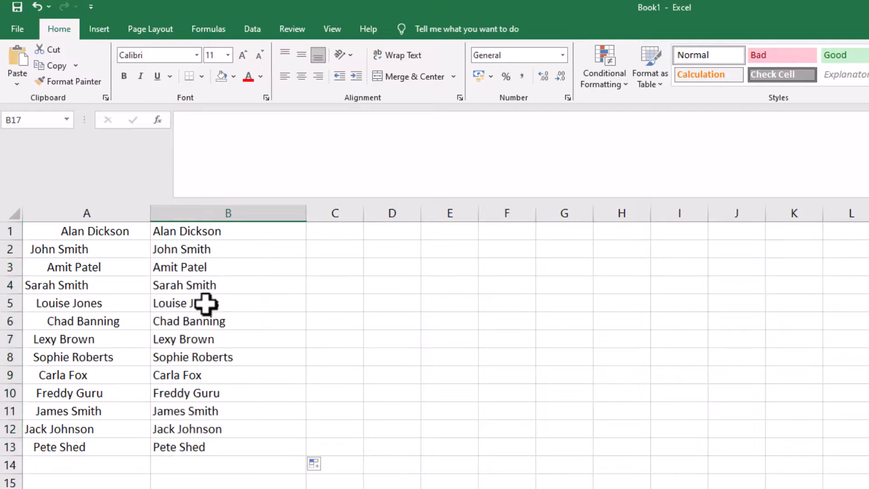
{"action": "left_click", "coordinate": [227, 231]}
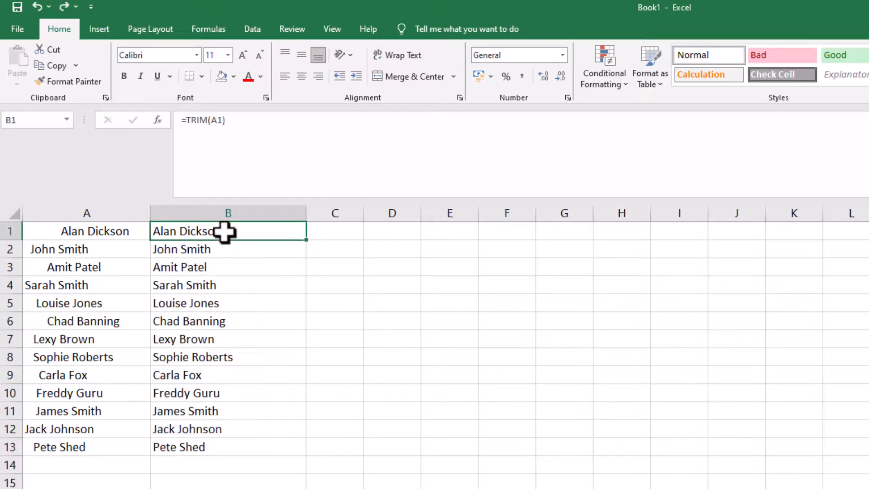
{"action": "mouse_move", "coordinate": [239, 309]}
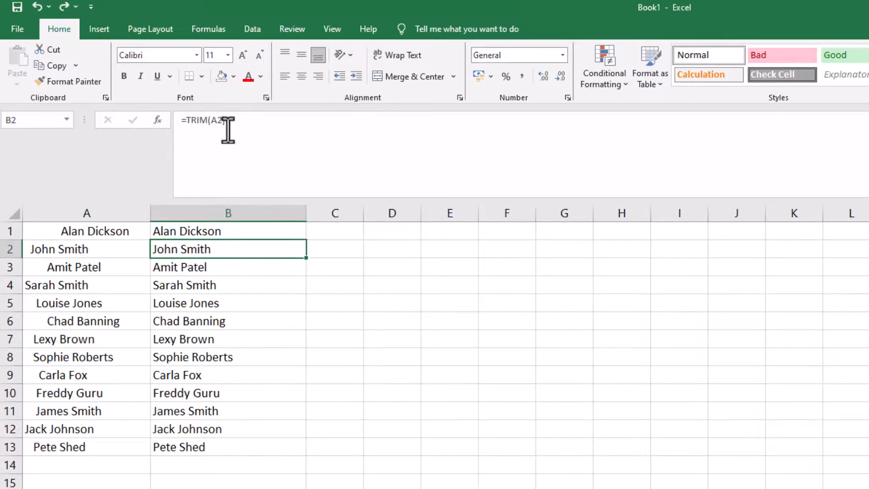
{"action": "left_click", "coordinate": [228, 230]}
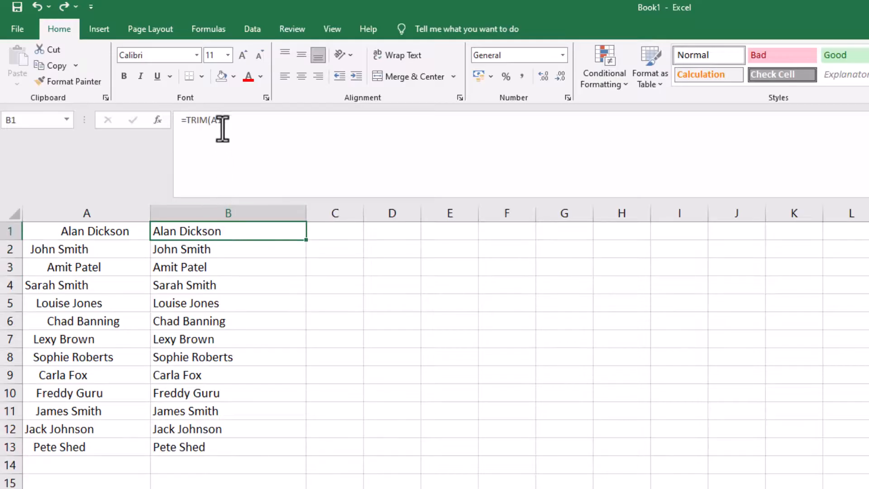
{"action": "type", "text": "1)"}
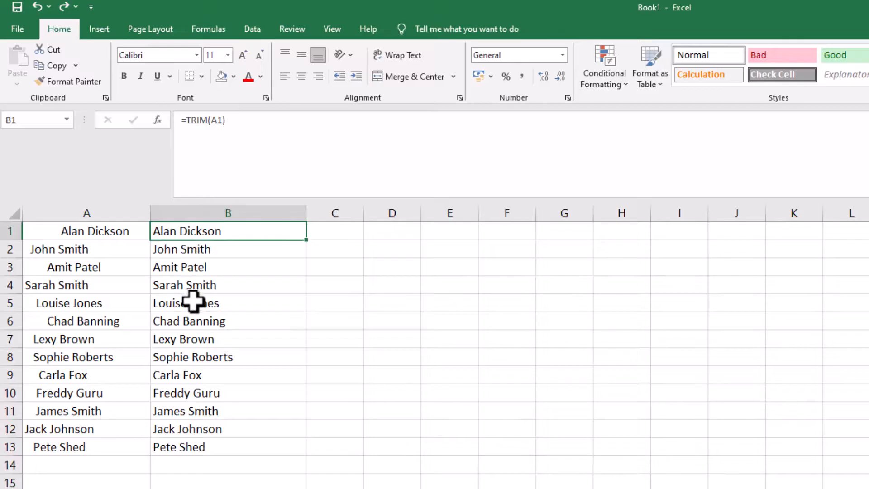
{"action": "mouse_move", "coordinate": [263, 283]}
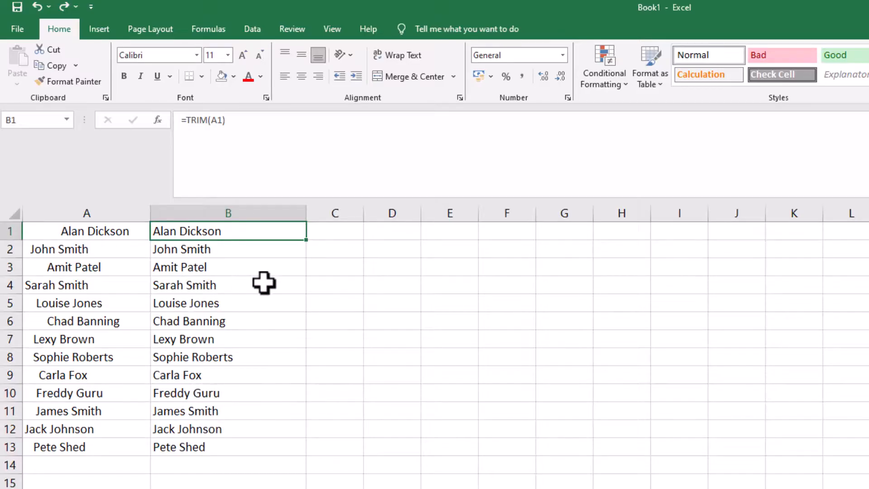
{"action": "mouse_move", "coordinate": [205, 231]}
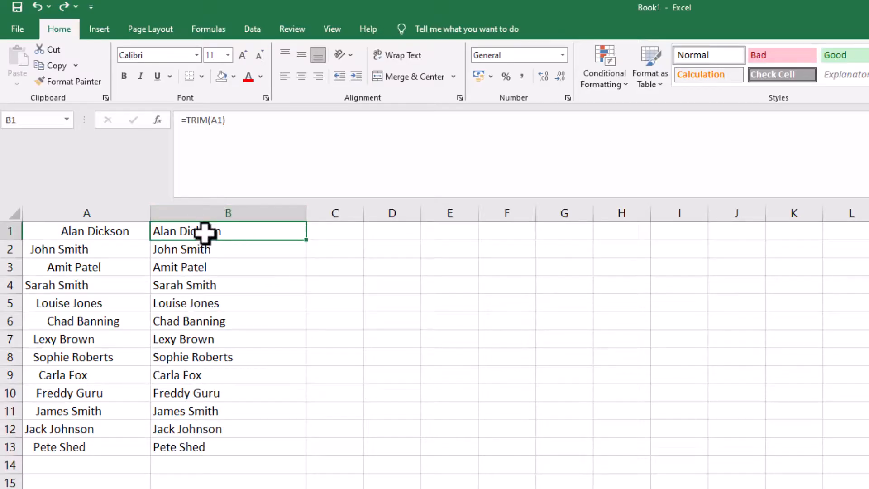
Step: Copy column B and paste it back onto itself with Paste Special > Values
{"action": "left_click", "coordinate": [228, 356]}
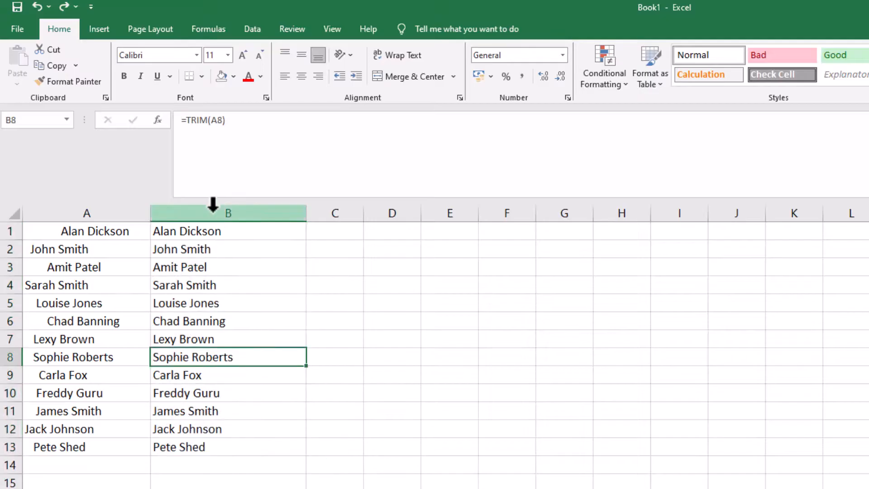
{"action": "left_click", "coordinate": [228, 212]}
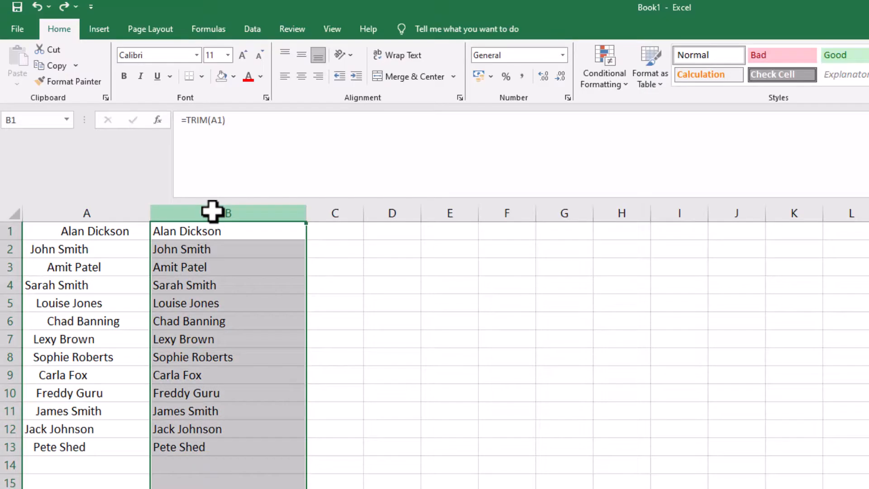
{"action": "key", "text": "ctrl+c"}
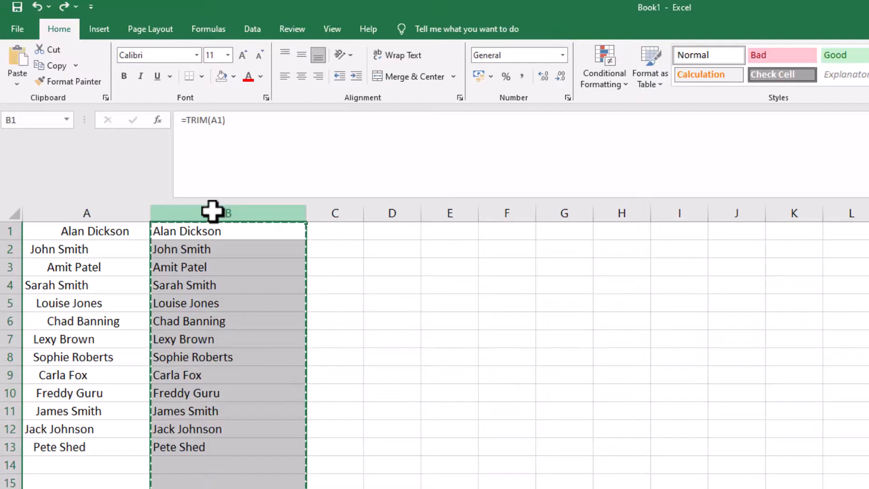
{"action": "right_click", "coordinate": [227, 212]}
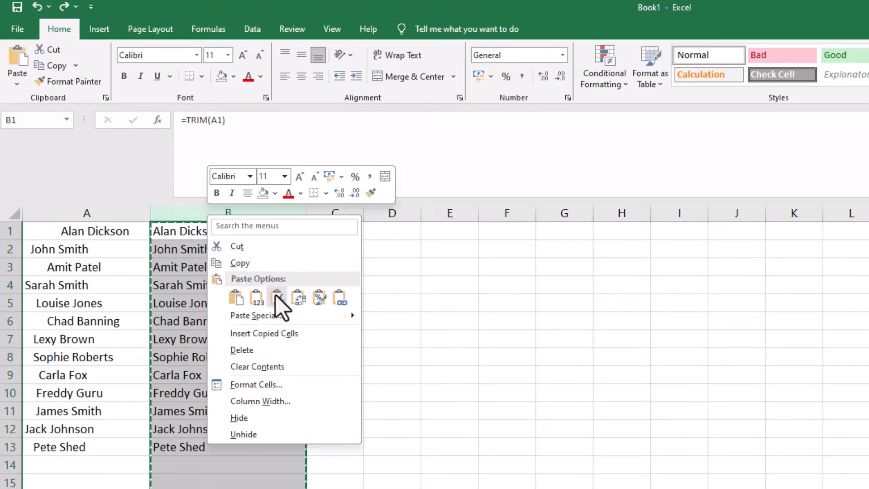
{"action": "mouse_move", "coordinate": [359, 327]}
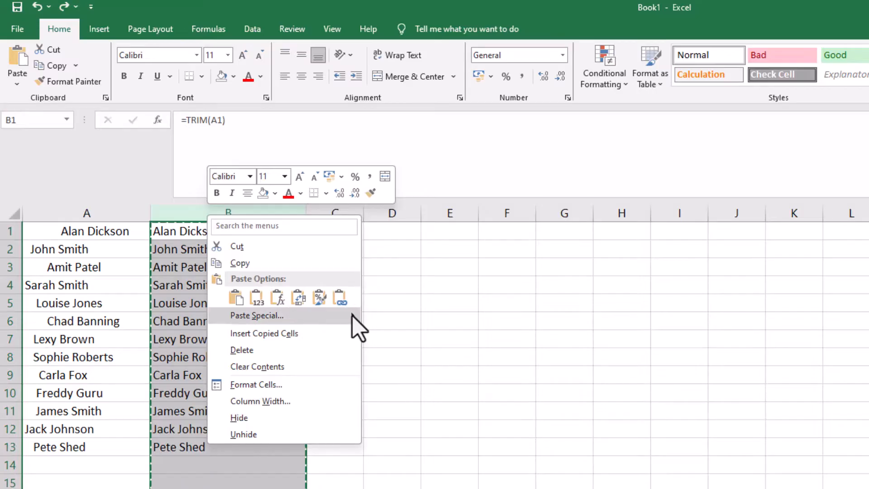
{"action": "left_click", "coordinate": [257, 315]}
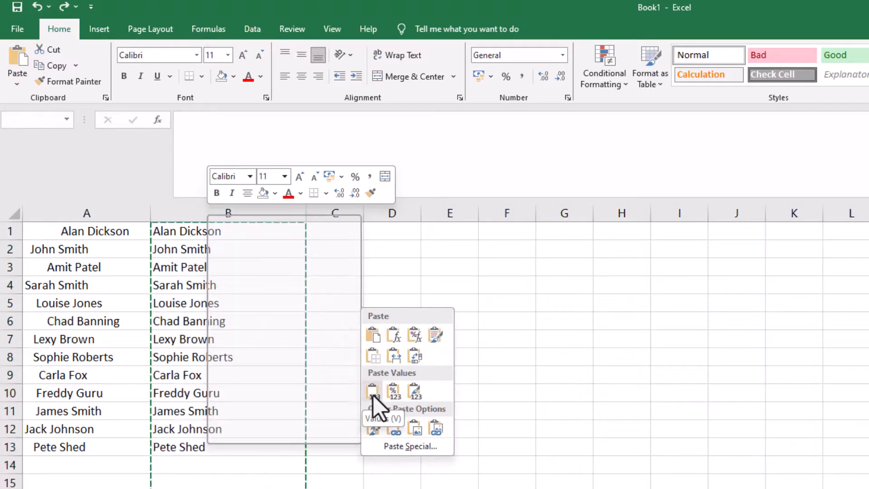
{"action": "mouse_move", "coordinate": [377, 390]}
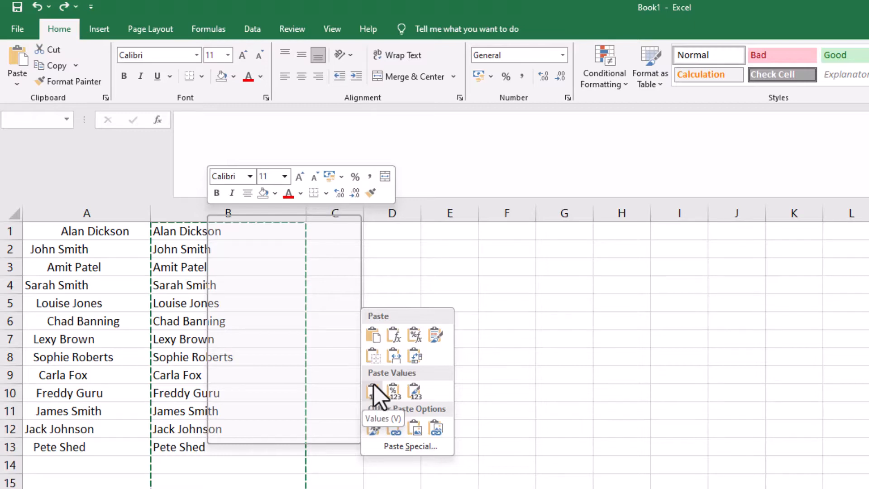
{"action": "left_click", "coordinate": [373, 390]}
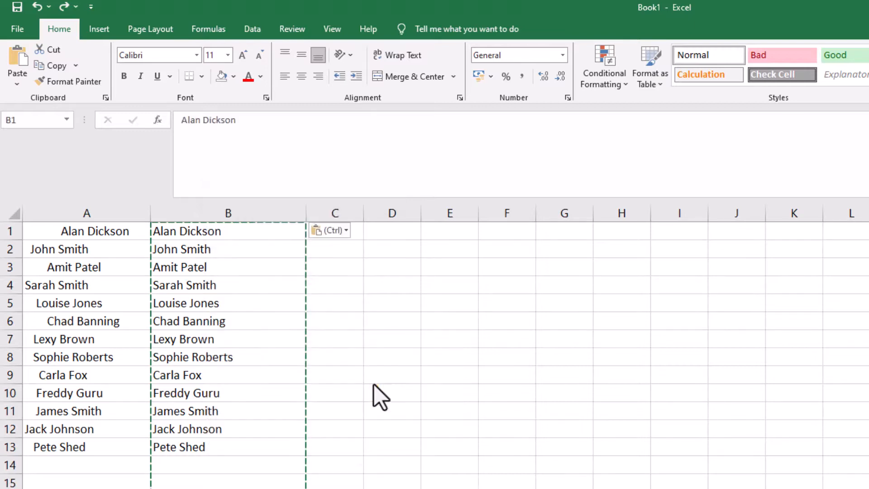
{"action": "left_click", "coordinate": [227, 213]}
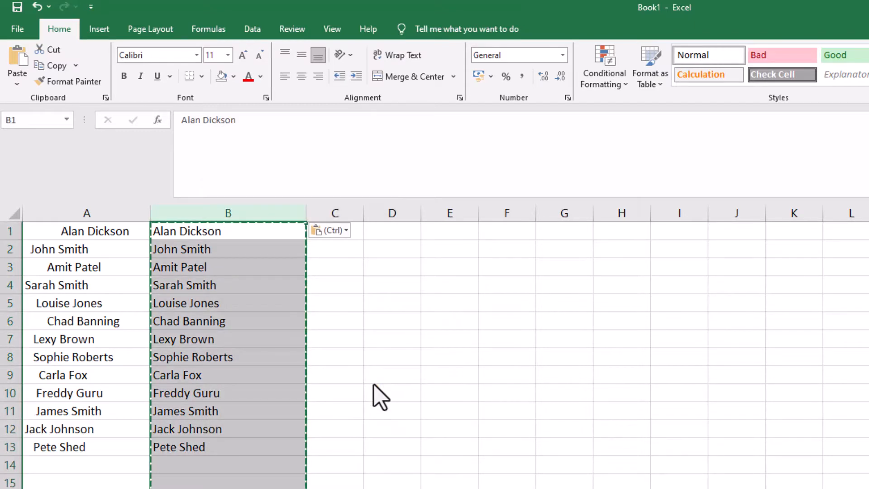
{"action": "left_click", "coordinate": [392, 392]}
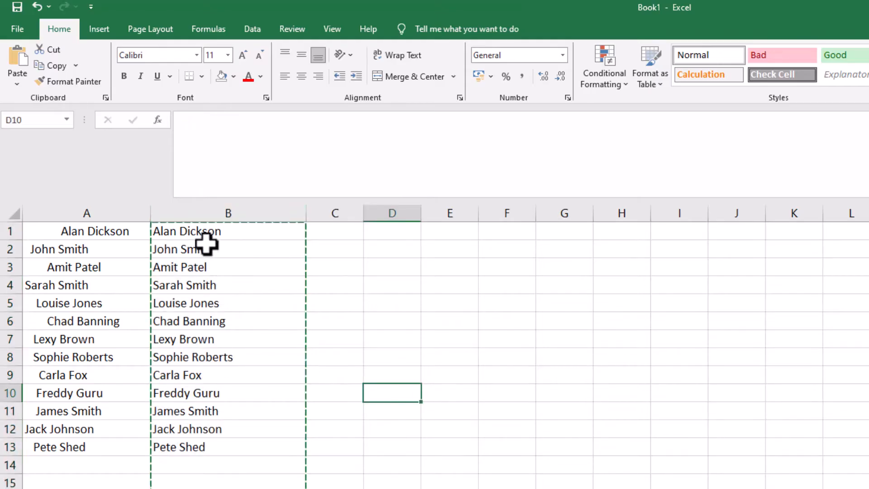
{"action": "left_click", "coordinate": [227, 249]}
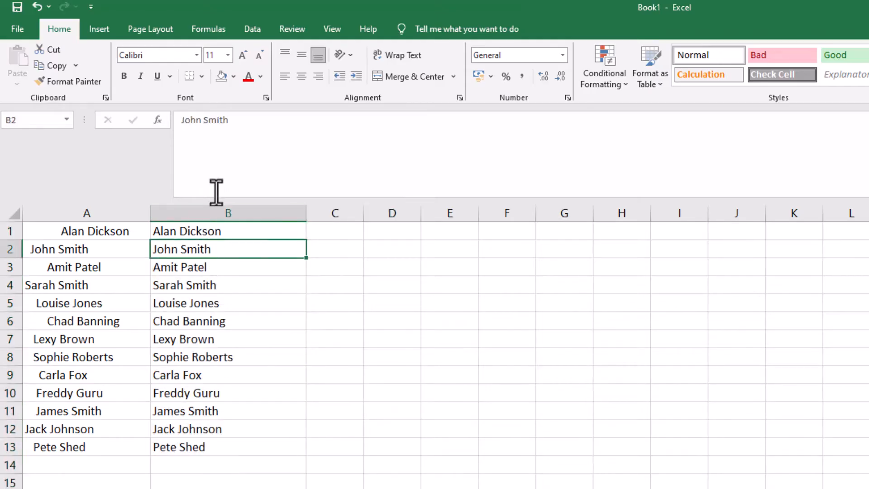
{"action": "left_click", "coordinate": [228, 267]}
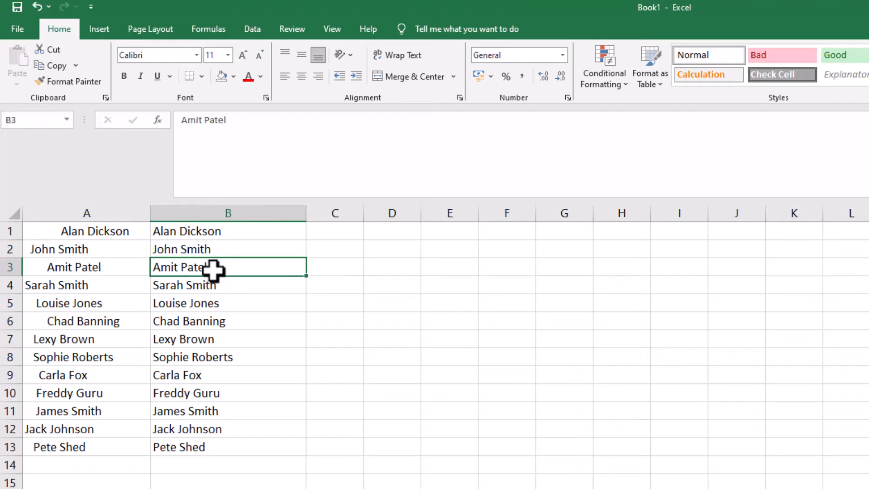
{"action": "left_click", "coordinate": [228, 231]}
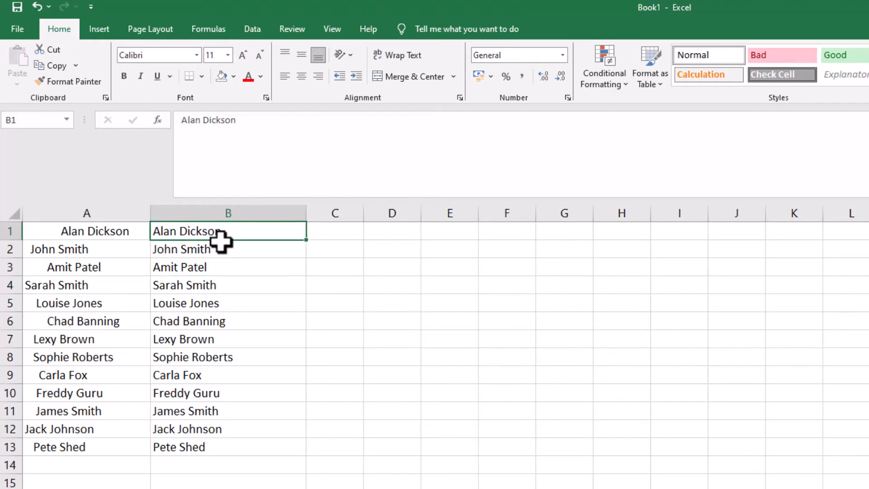
{"action": "mouse_move", "coordinate": [224, 261]}
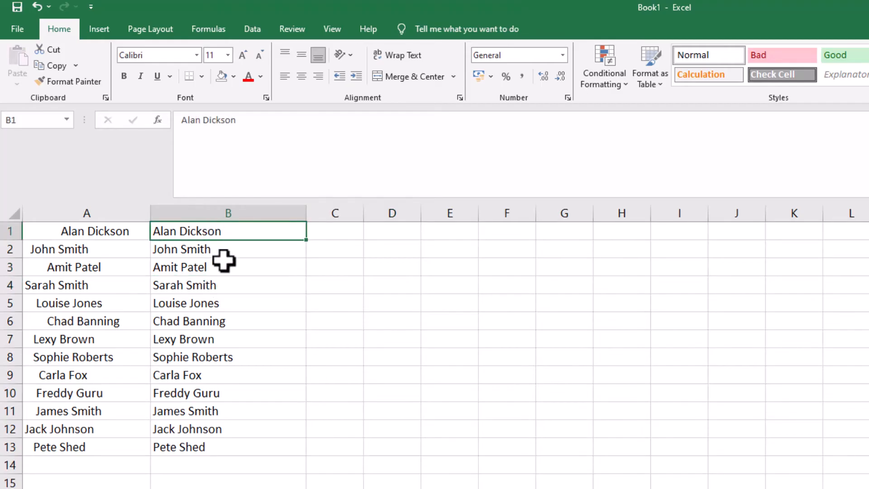